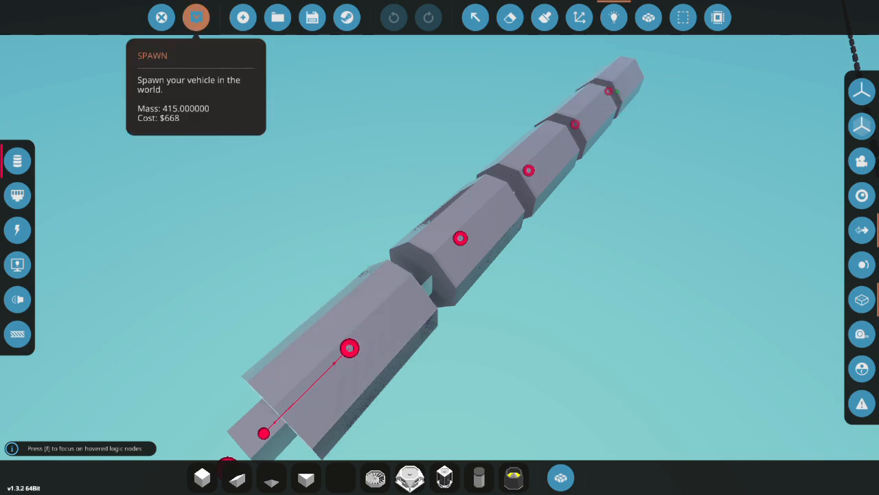
Step: Spawn the white, dark-banded warhead chain from the editor onto the hangar floor
left_click(196, 17)
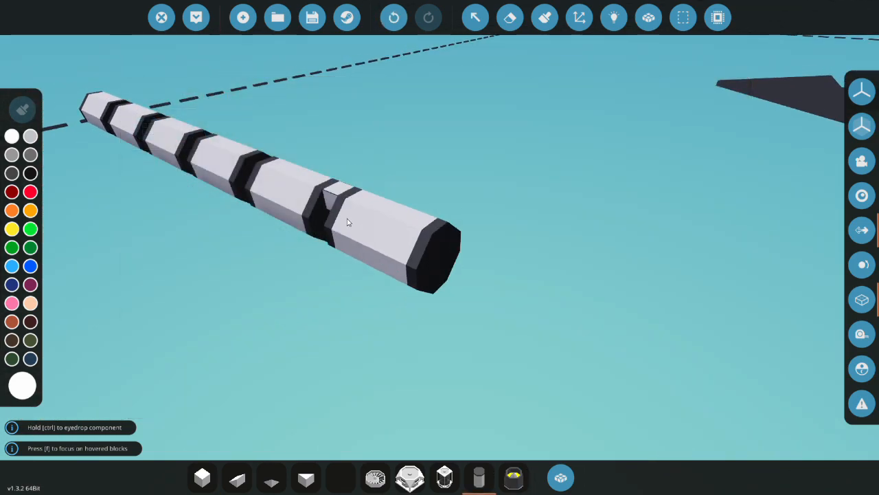
mouse_move(479, 476)
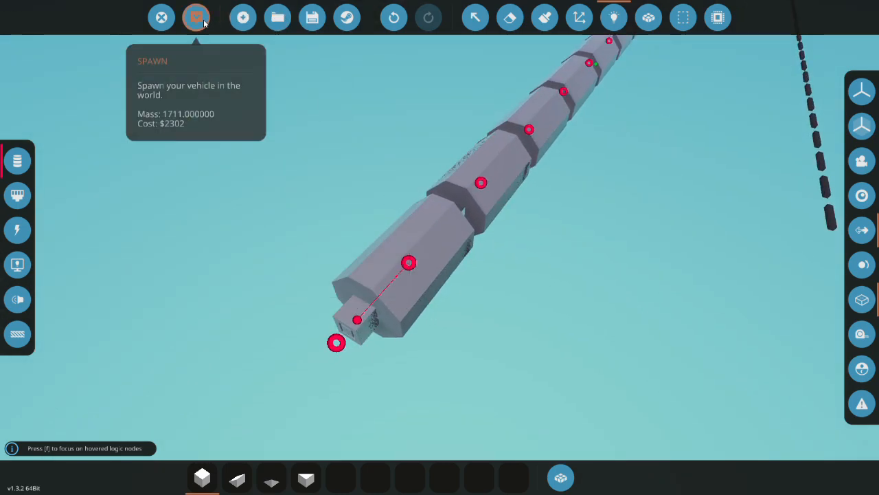
Step: Spawn the extended multi-section warhead chain into the hangar from the editor toolbar
left_click(196, 17)
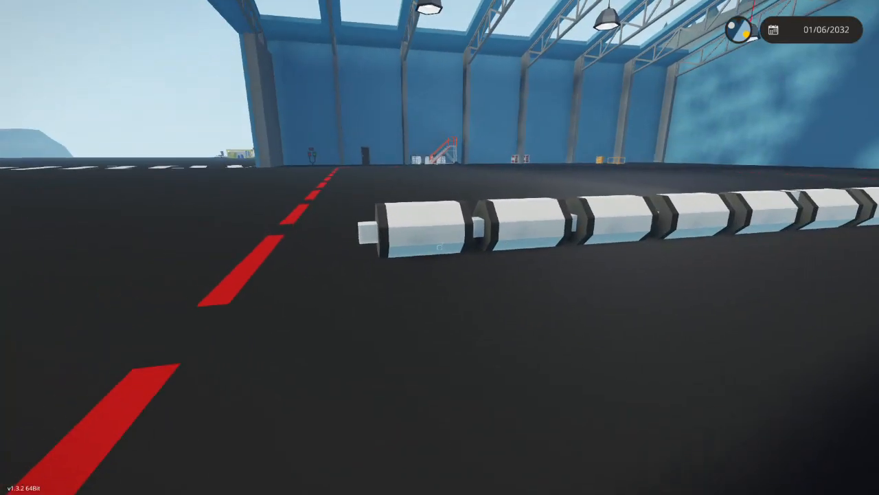
mouse_move(440, 247)
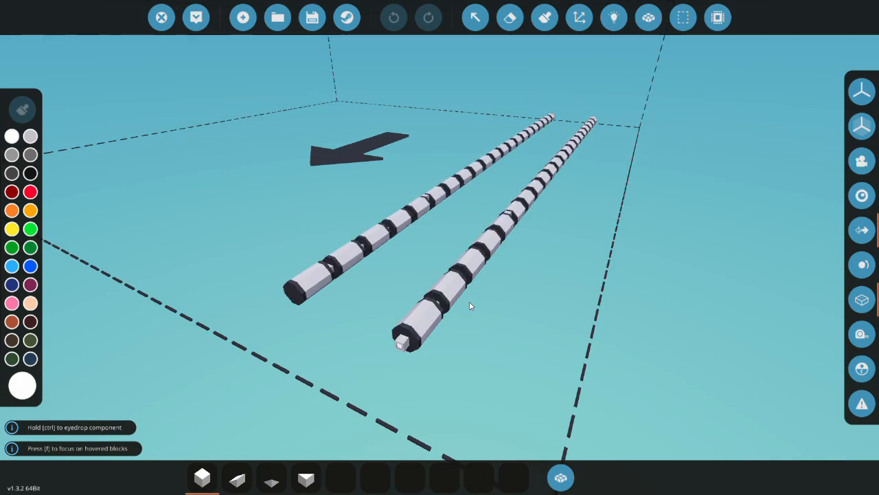
mouse_move(597, 148)
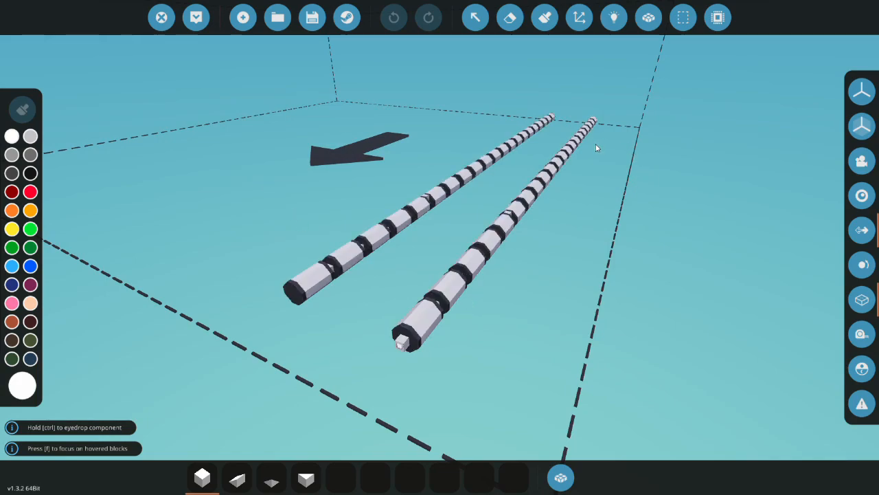
mouse_move(353, 198)
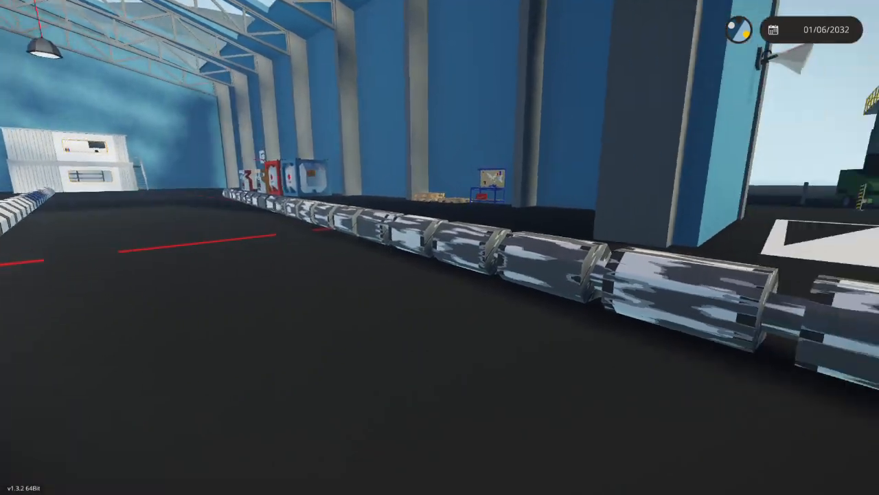
mouse_move(440, 247)
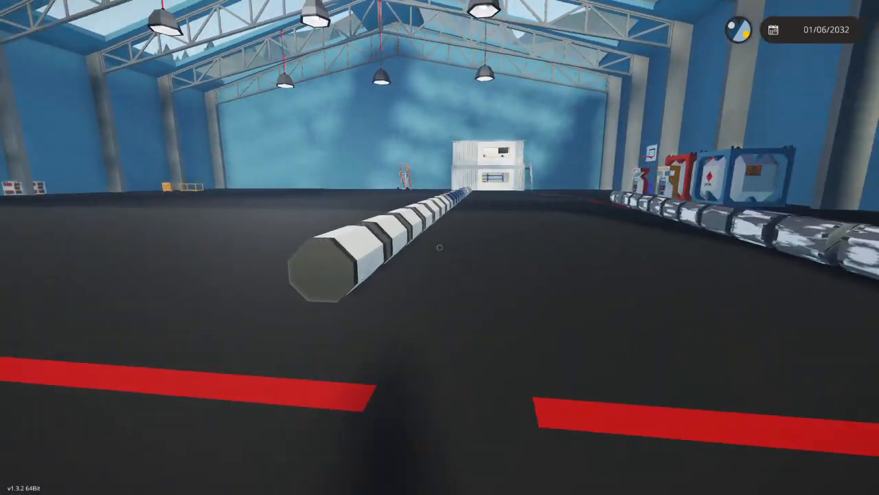